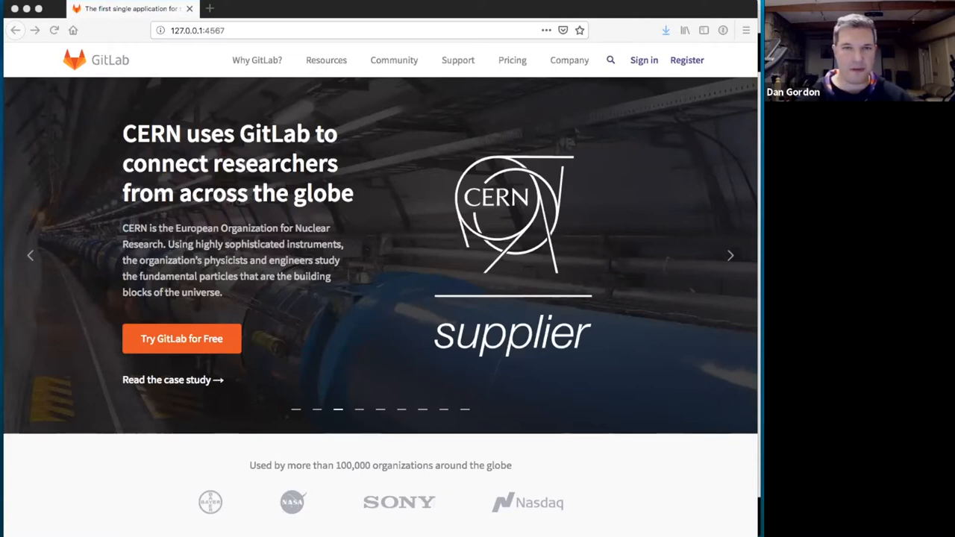
Open the local Azure DevOps vs GitLab comparison page at 127.0.0.1:4567
click(729, 255)
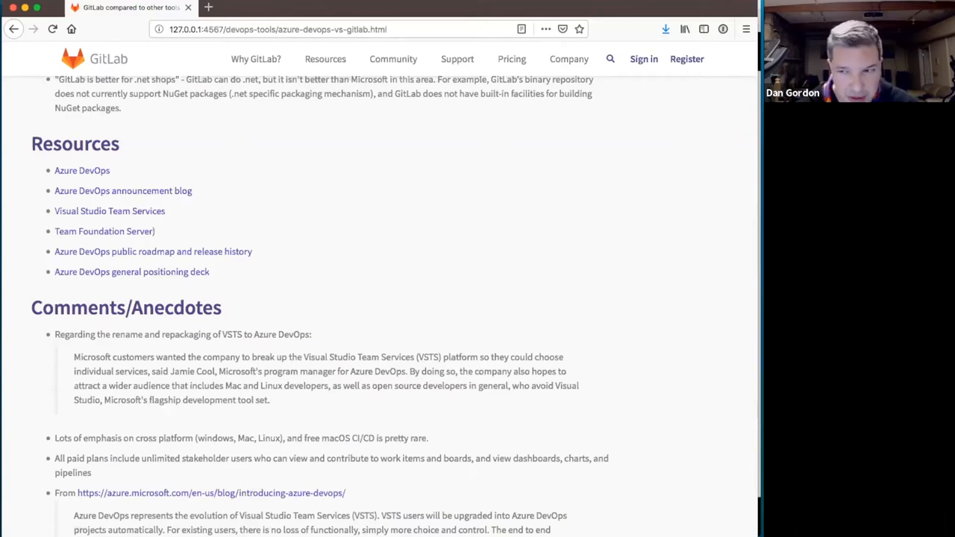
mouse_move(456, 302)
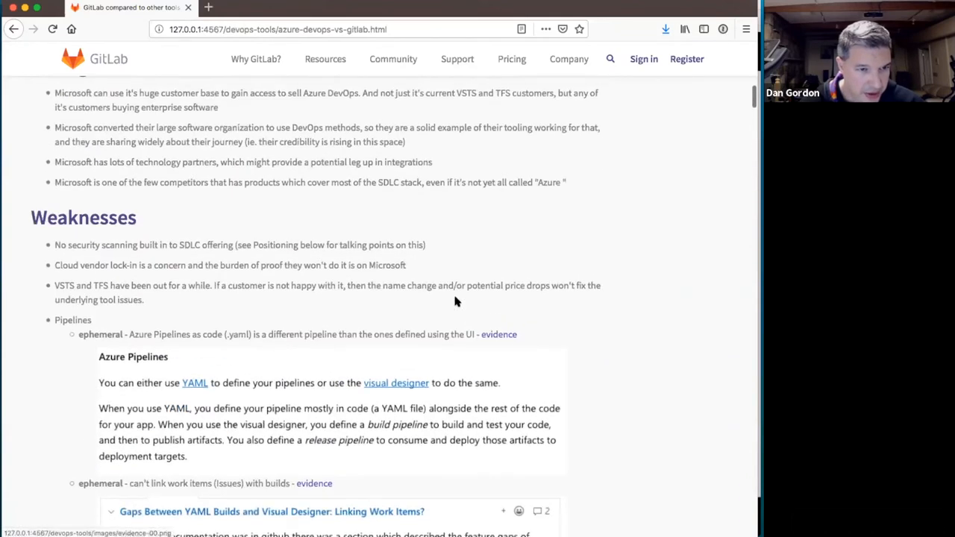
Scroll back up to the Strengths heading just after the Overview text
scroll(up, 3)
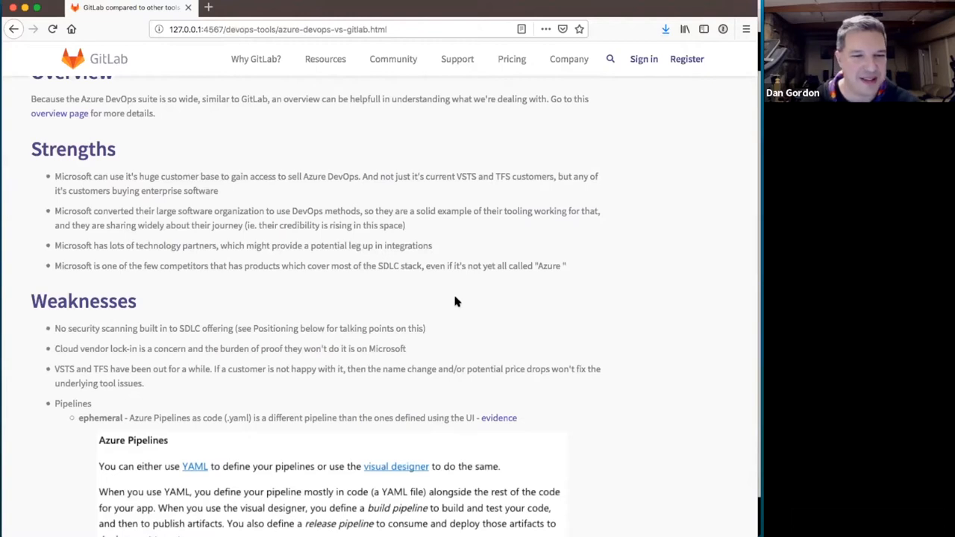
scroll(down, 3)
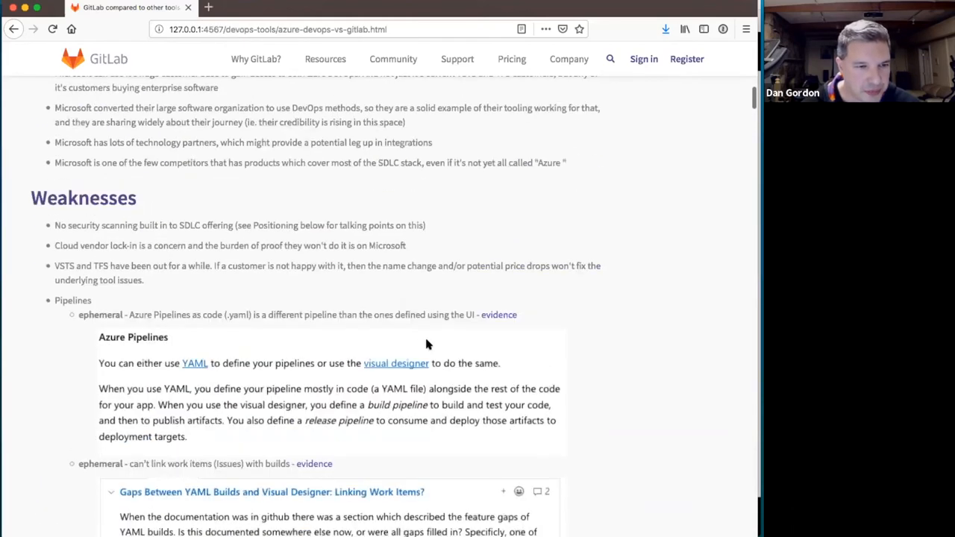
scroll(up, 3)
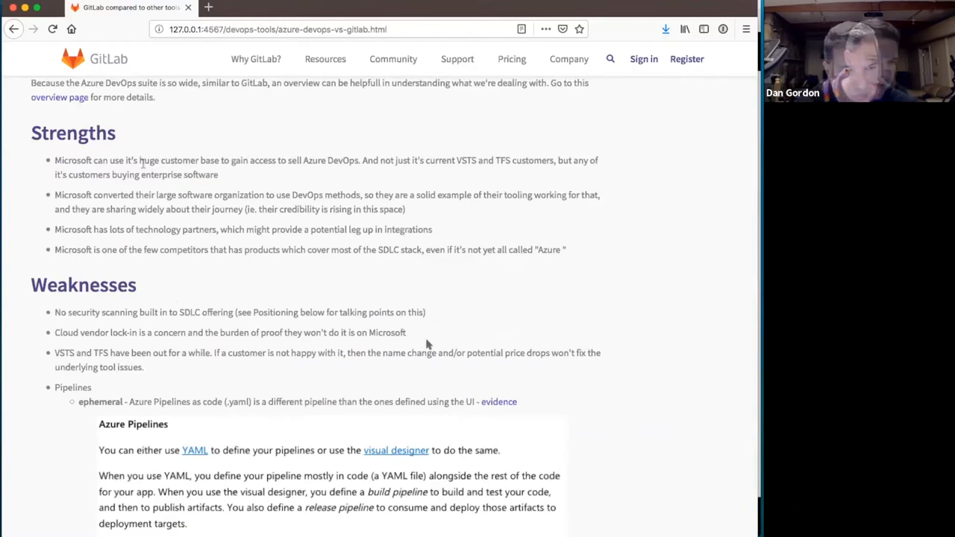
double_click(149, 159)
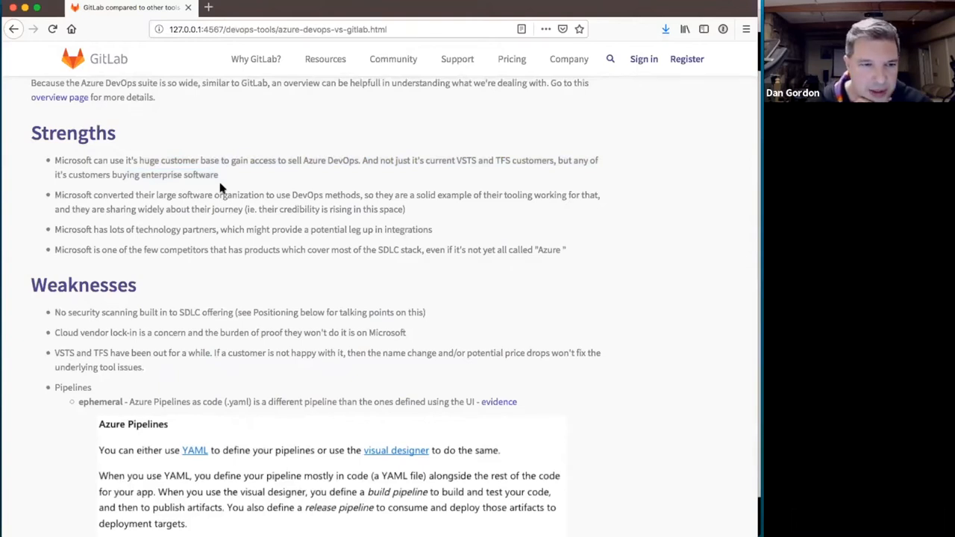
mouse_move(227, 195)
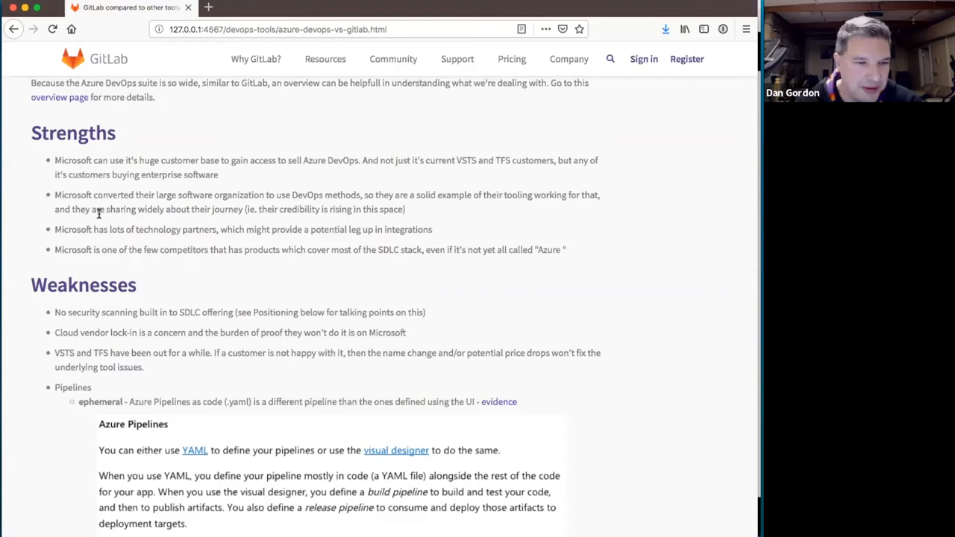
mouse_move(291, 286)
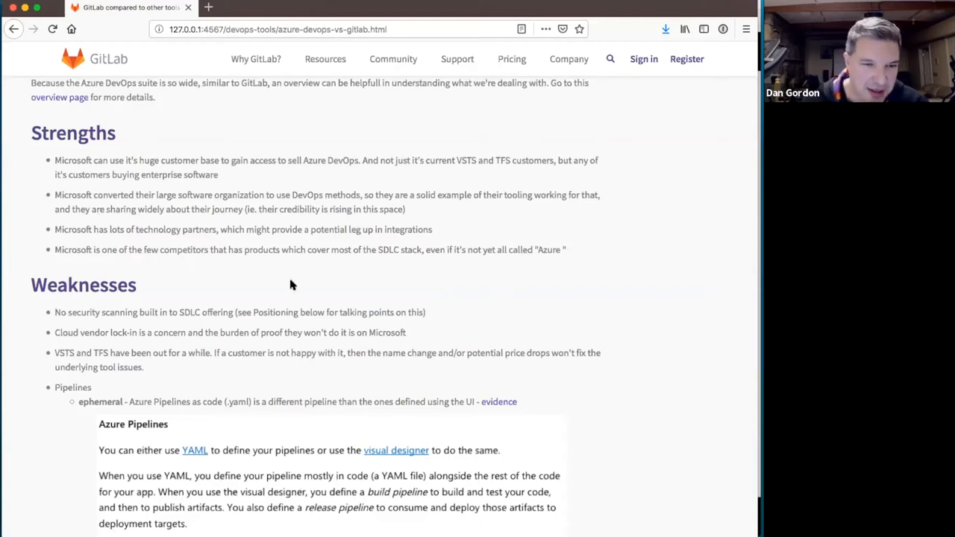
Scroll to the Weaknesses Pipelines evidence on the YAML work-item linking issue
scroll(down, 3)
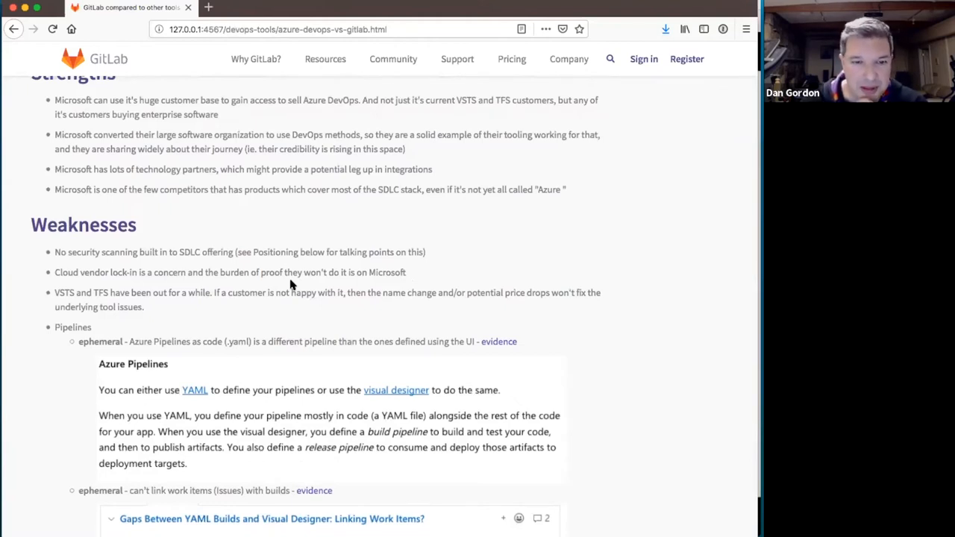
scroll(down, 3)
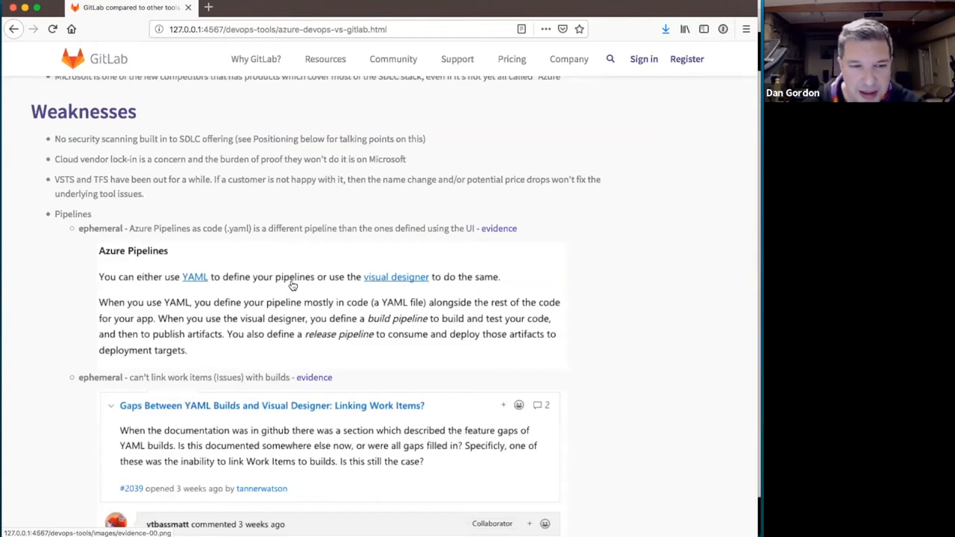
scroll(down, 3)
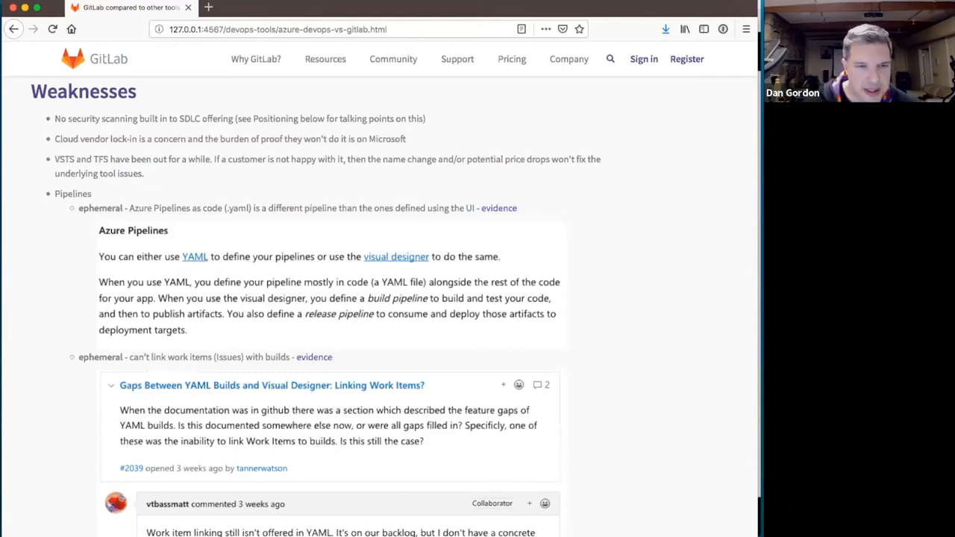
mouse_move(582, 218)
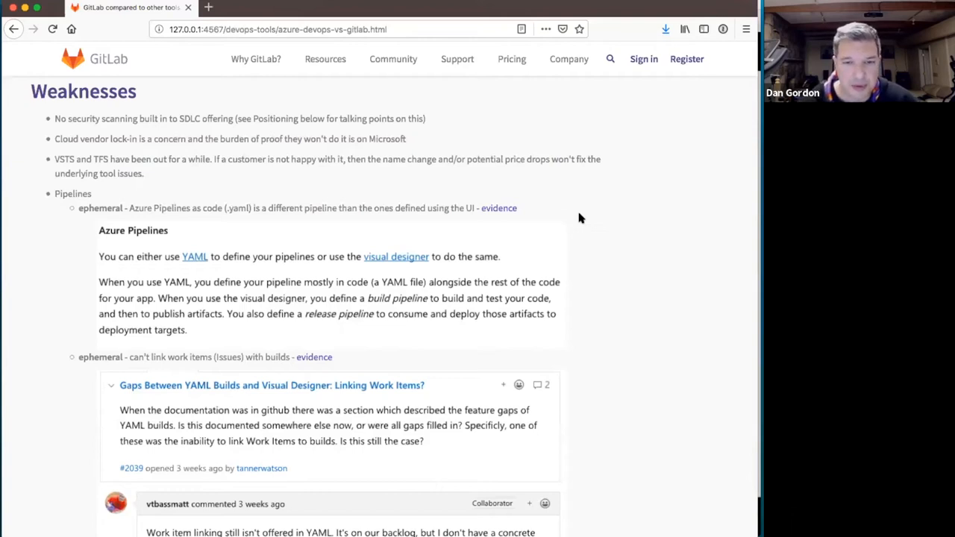
mouse_move(639, 239)
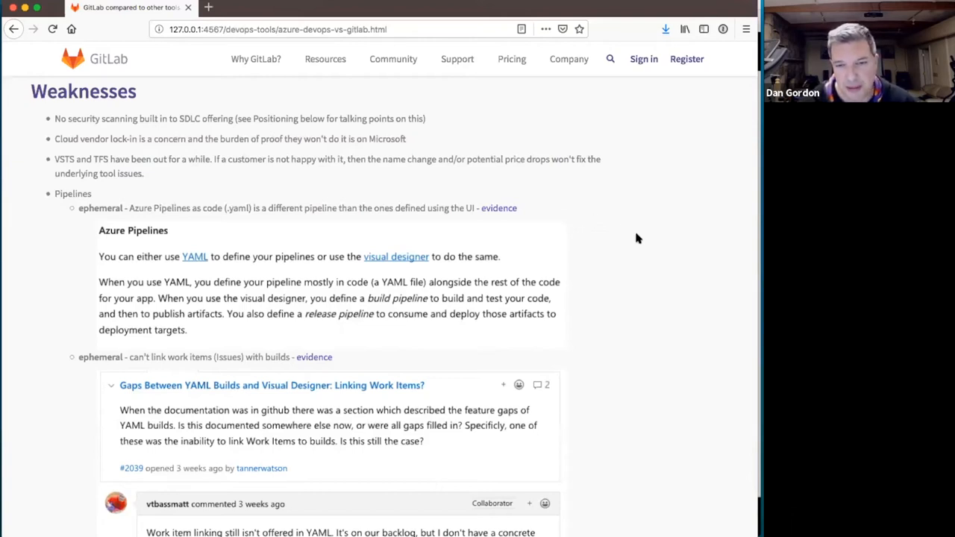
mouse_move(646, 244)
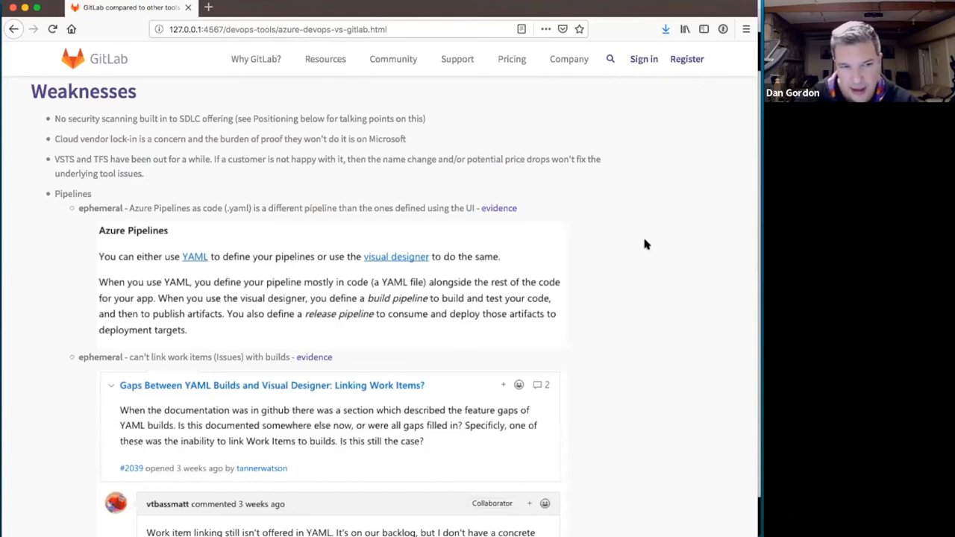
Scroll to the collaborator reply confirming YAML lacks work item linking
scroll(down, 3)
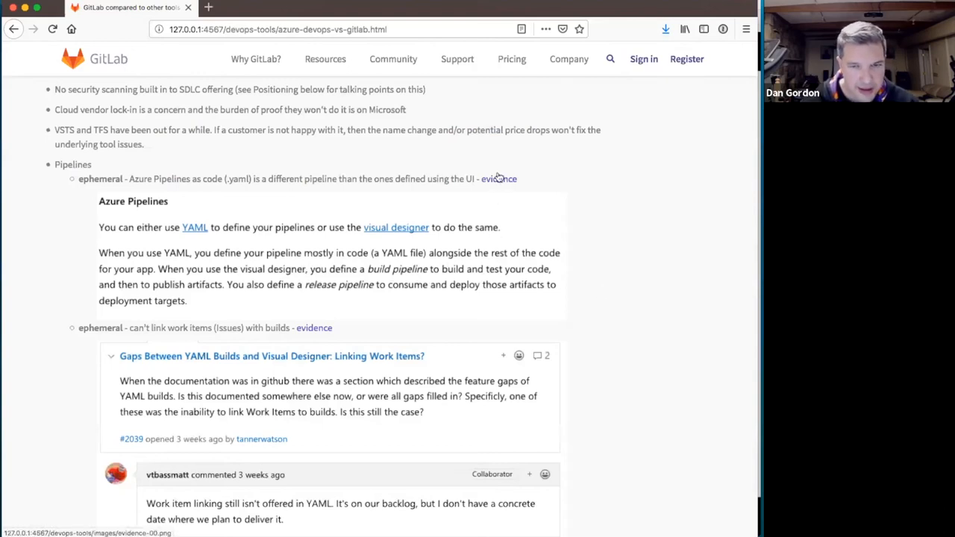
mouse_move(499, 178)
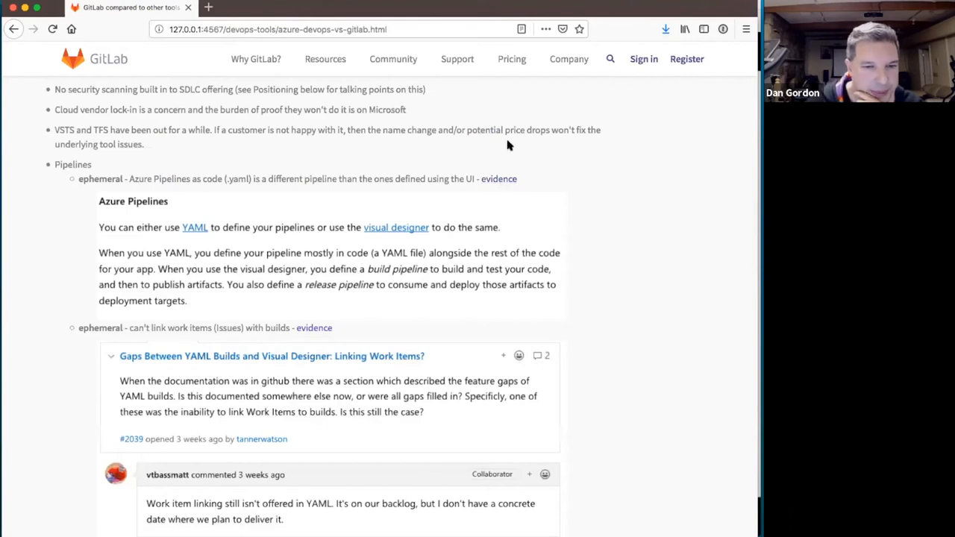
Scroll to the 'YAML pipeline definition is still a preview feature' screenshots
scroll(down, 3)
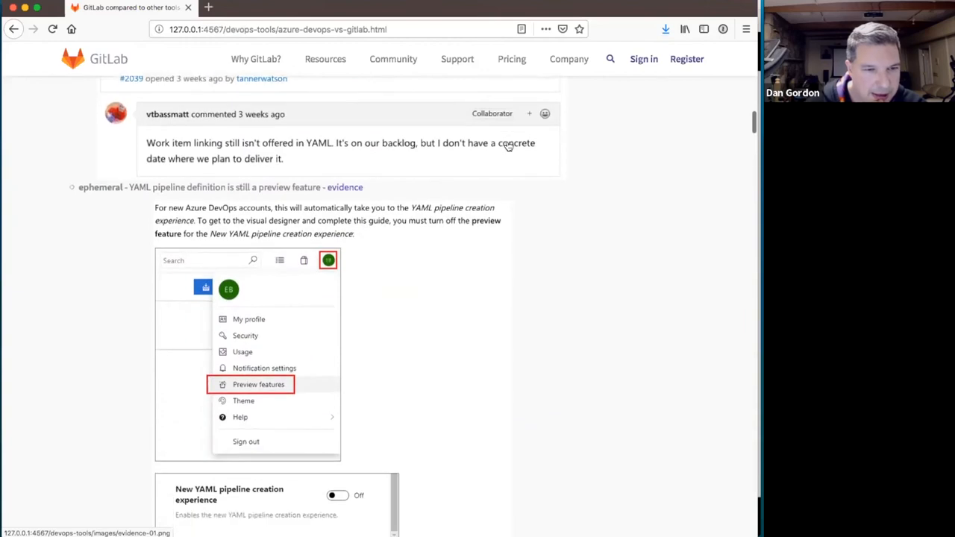
scroll(down, 3)
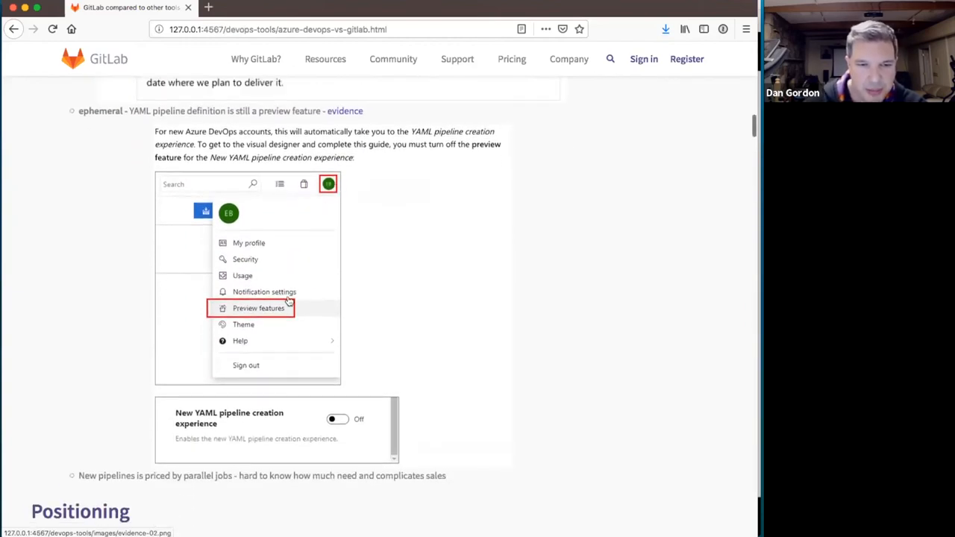
mouse_move(257, 317)
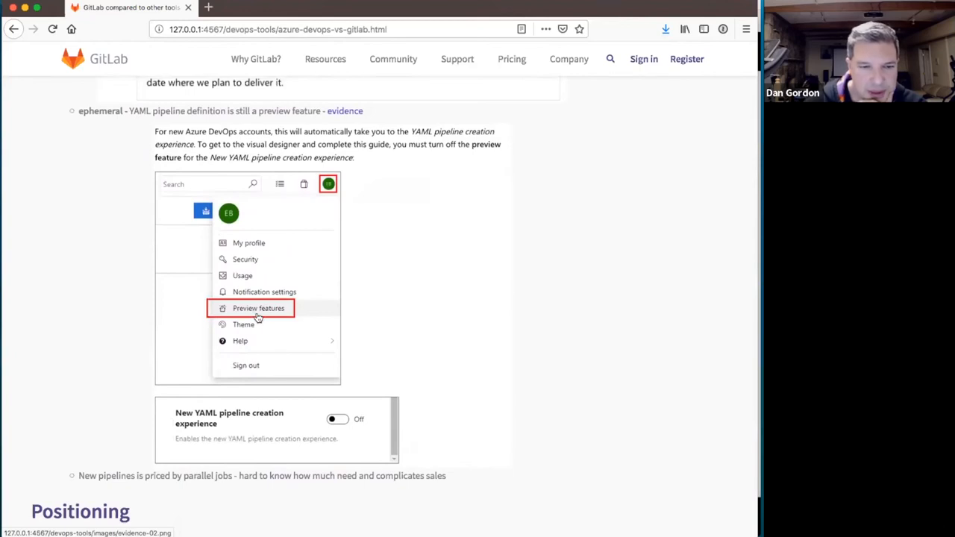
mouse_move(344, 419)
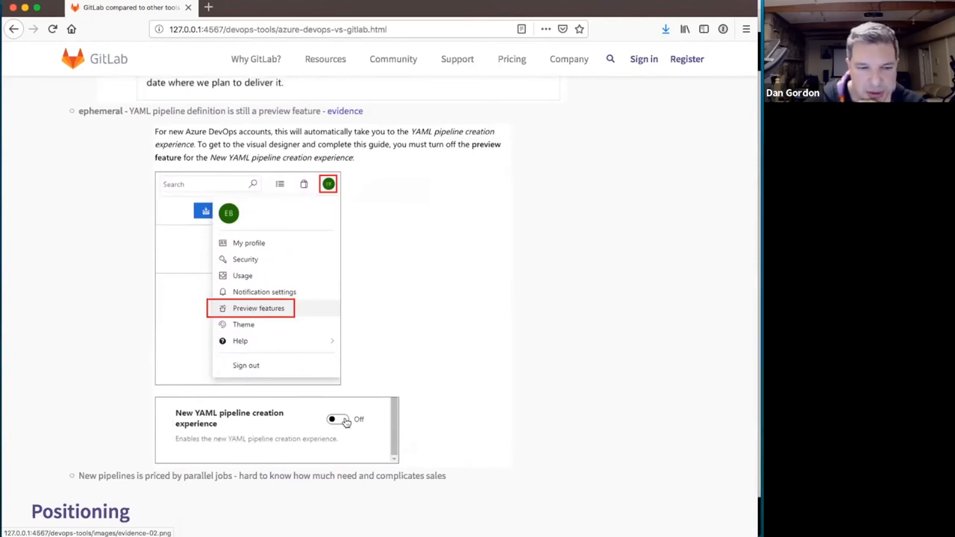
scroll(down, 3)
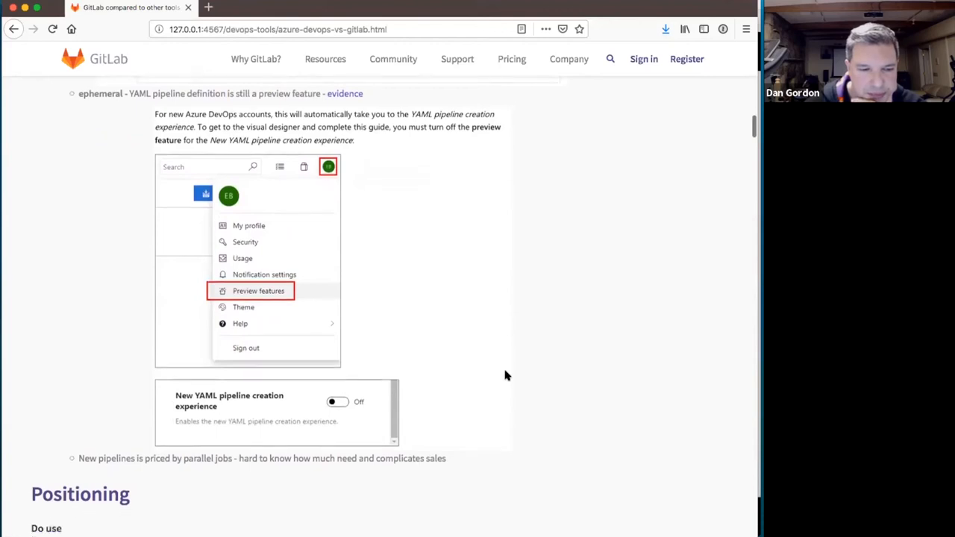
scroll(down, 3)
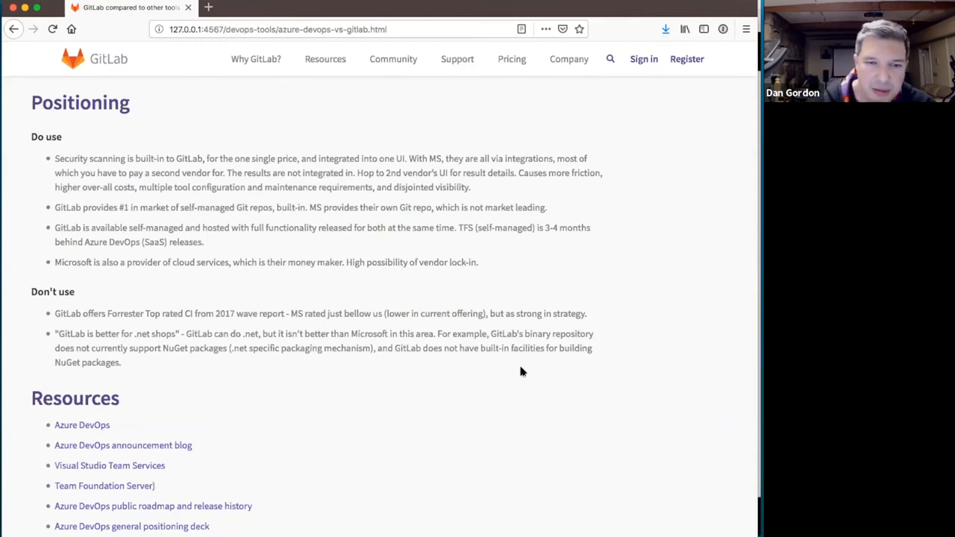
mouse_move(471, 185)
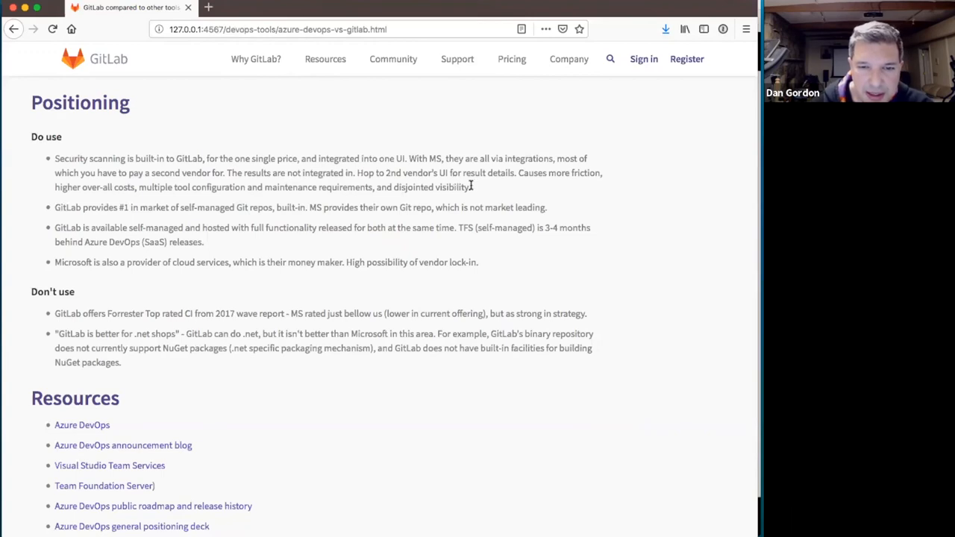
mouse_move(97, 195)
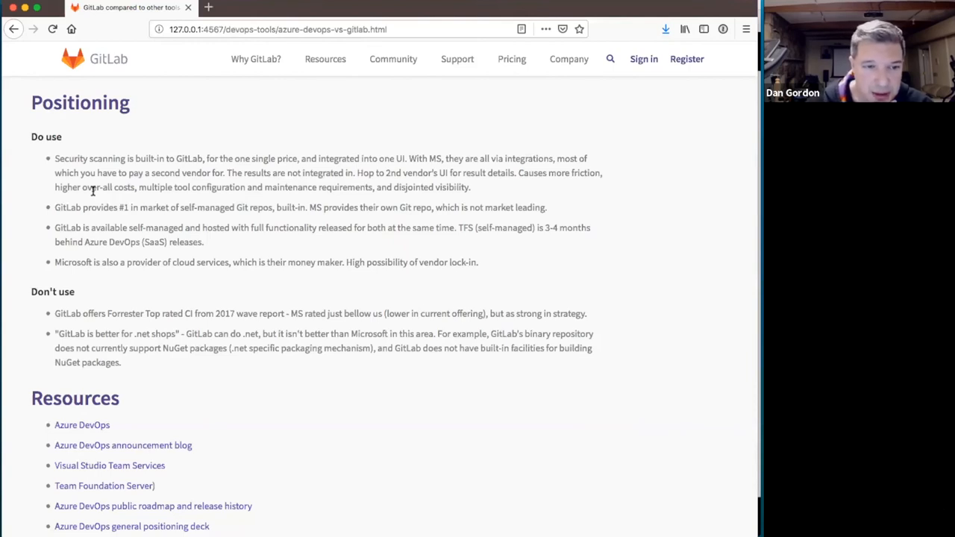
mouse_move(216, 198)
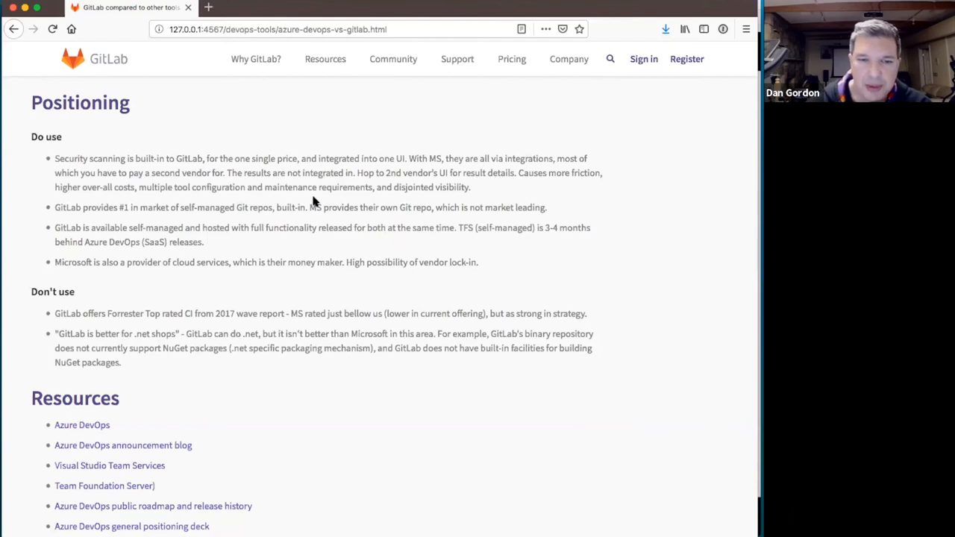
mouse_move(494, 190)
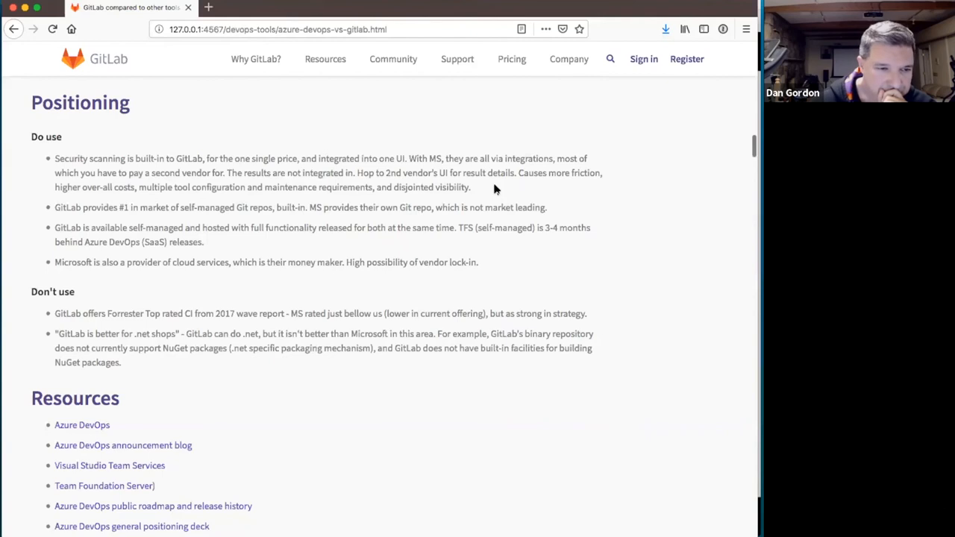
Scroll past Positioning to Resources and the Microsoft VSTS split quote
scroll(down, 3)
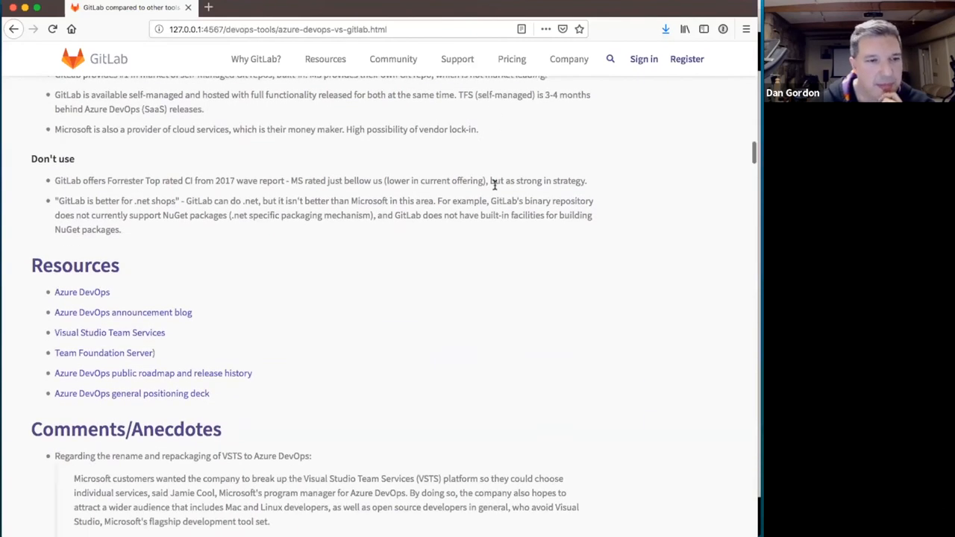
scroll(down, 3)
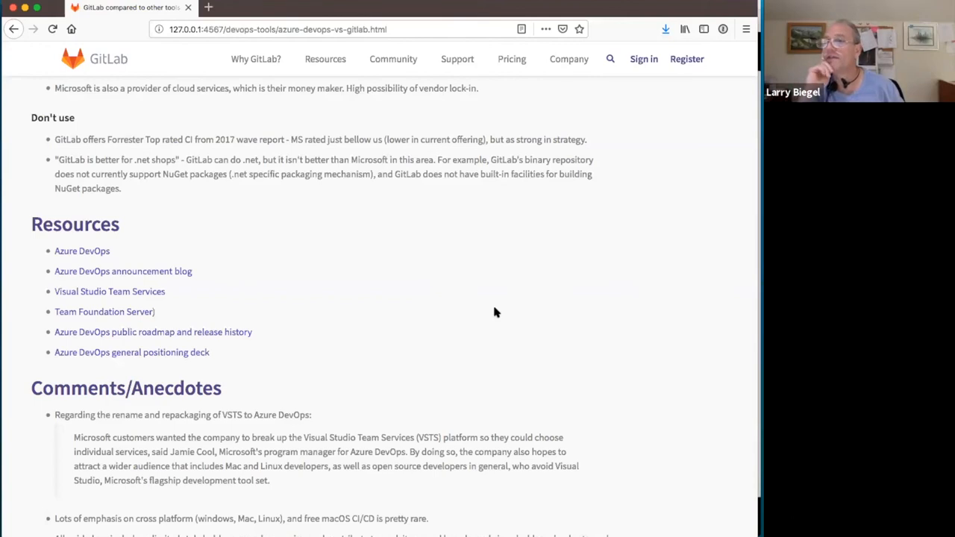
Attempt to return to Positioning; the page stays on Resources and the VSTS quote
scroll(down, 3)
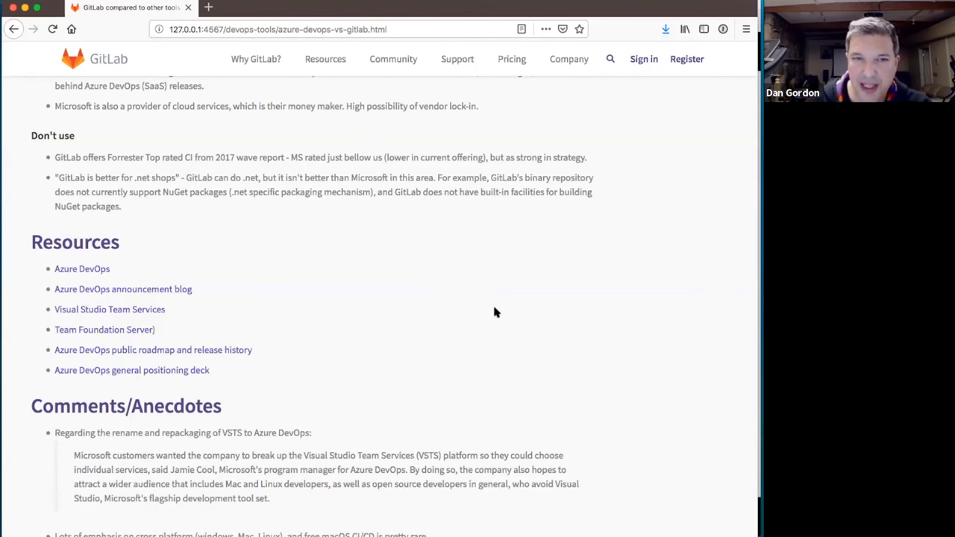
mouse_move(253, 186)
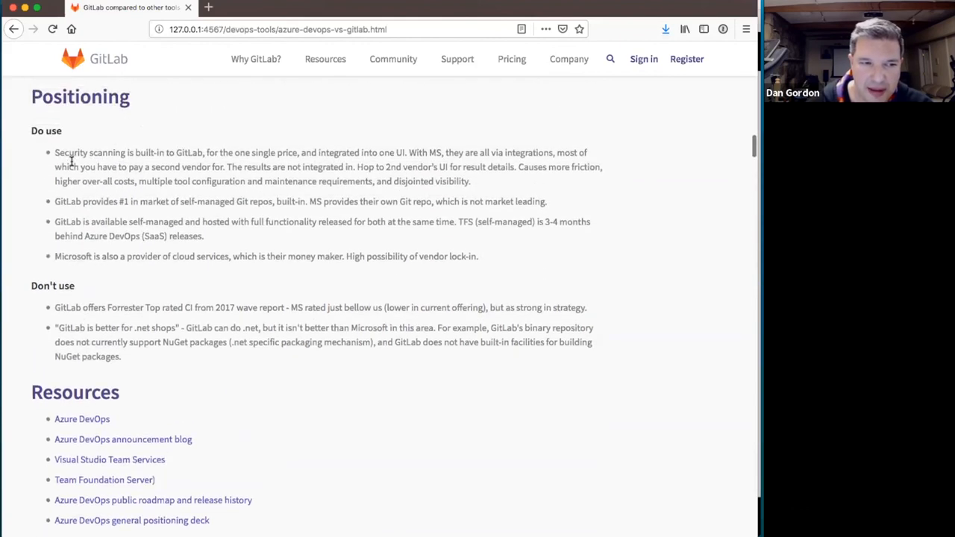
Scroll to the Azure DevOps blog quote, HackerNews rebrand reply and prospect bank call
scroll(down, 3)
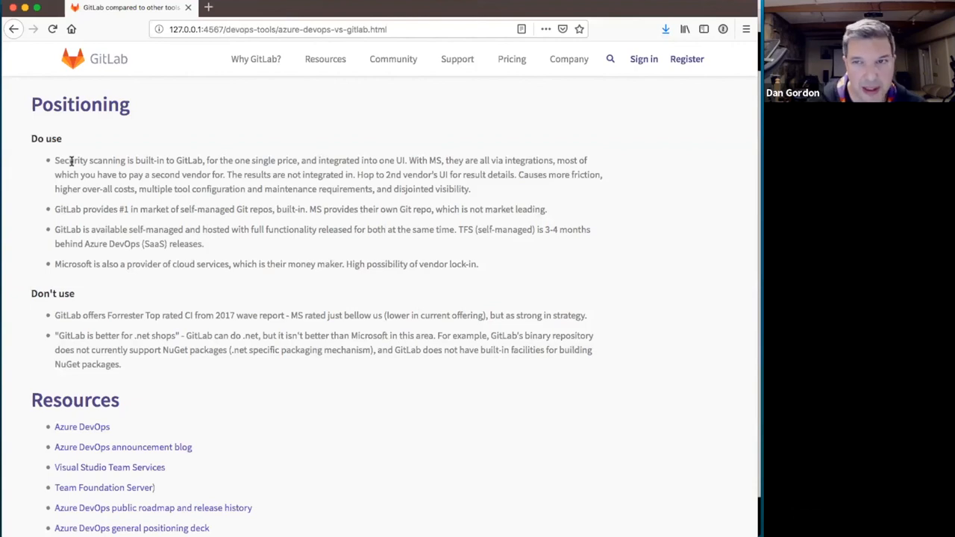
scroll(down, 3)
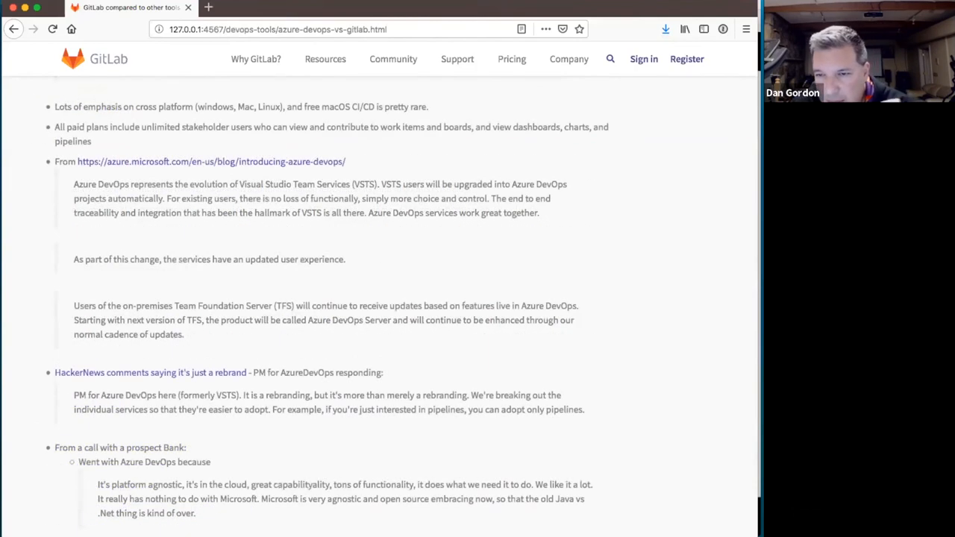